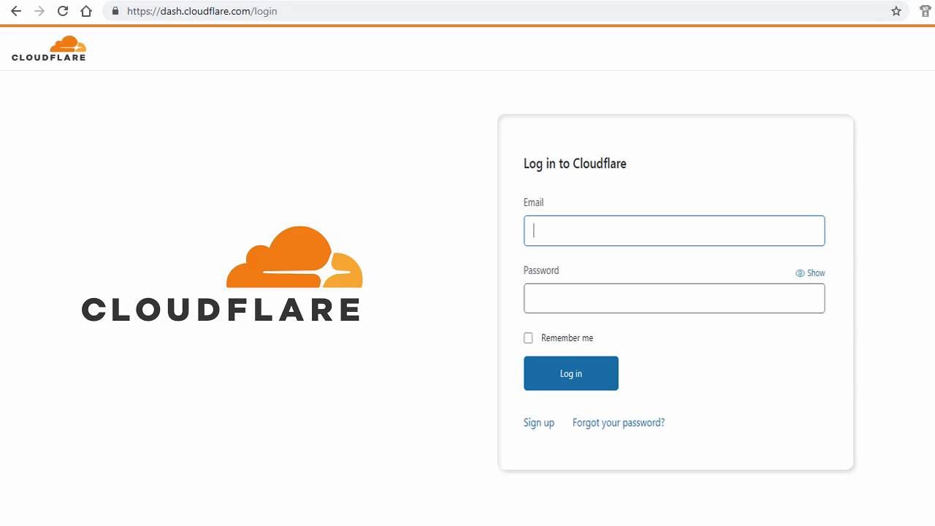
Log in to the Cloudflare account and land on the empty account home dashboard.
{"action": "left_click", "coordinate": [570, 372]}
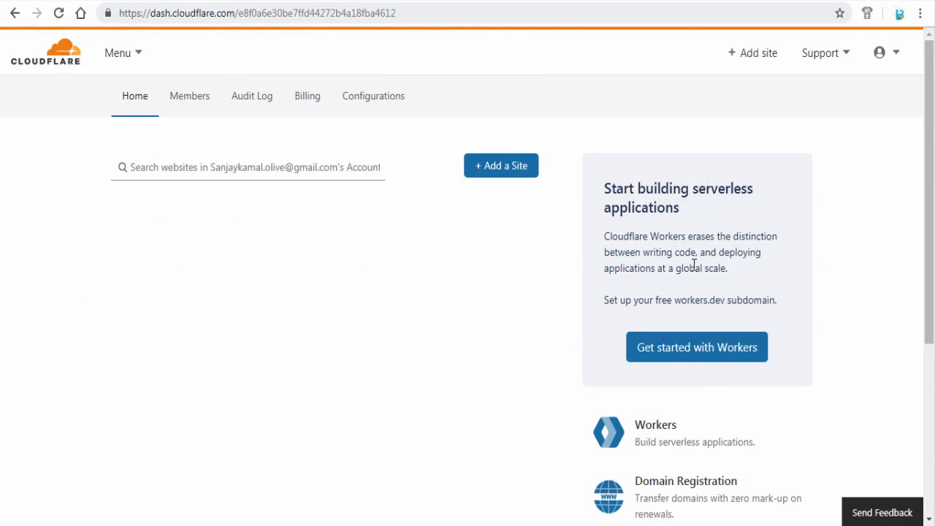
{"action": "mouse_move", "coordinate": [511, 170]}
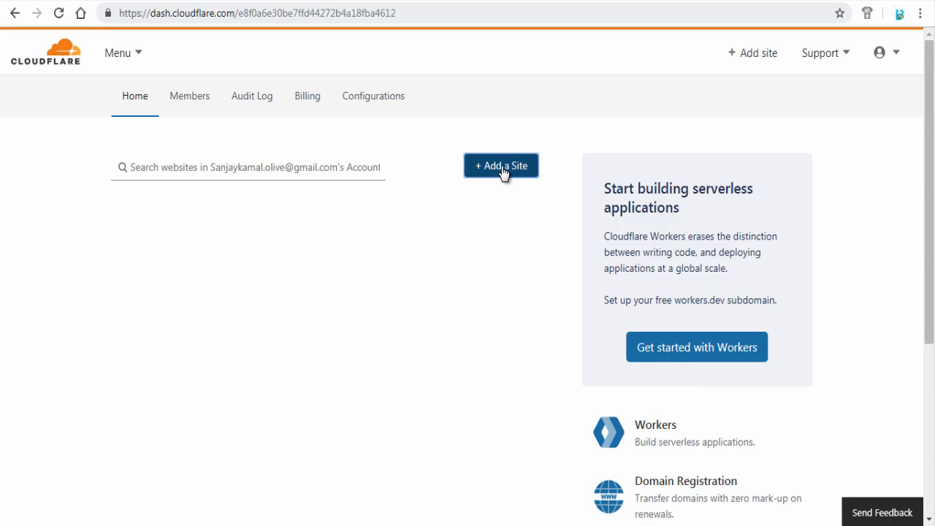
Add straightclickenterprises.com as a new site and select the Free plan card.
{"action": "left_click", "coordinate": [501, 165]}
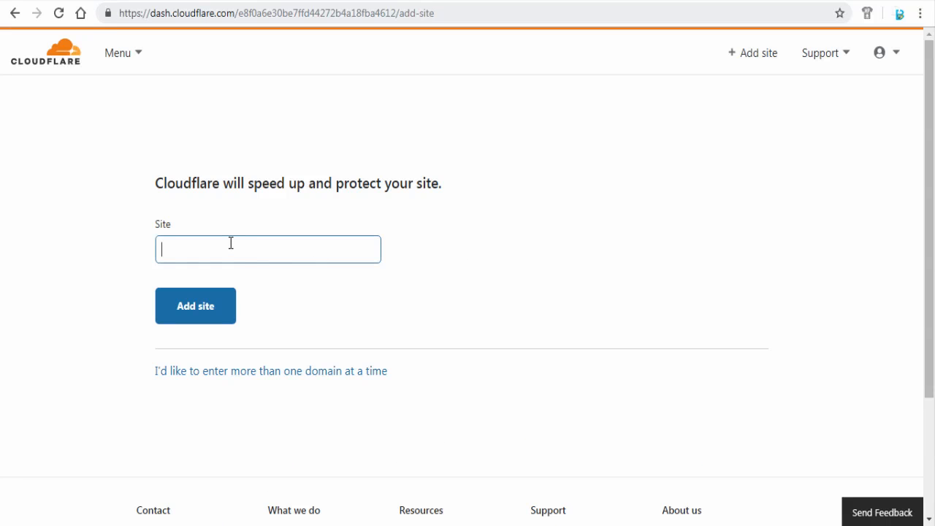
{"action": "type", "text": "straightclickenterprises.com"}
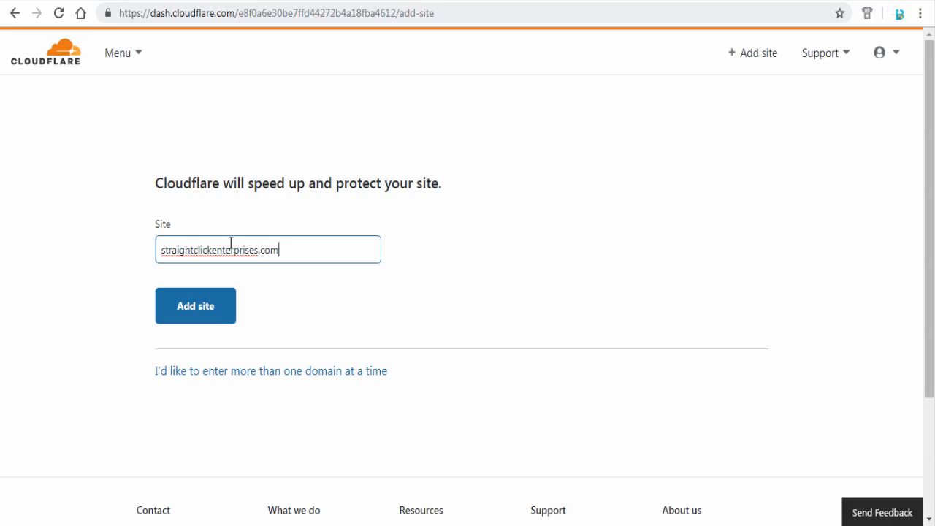
{"action": "left_click", "coordinate": [195, 305]}
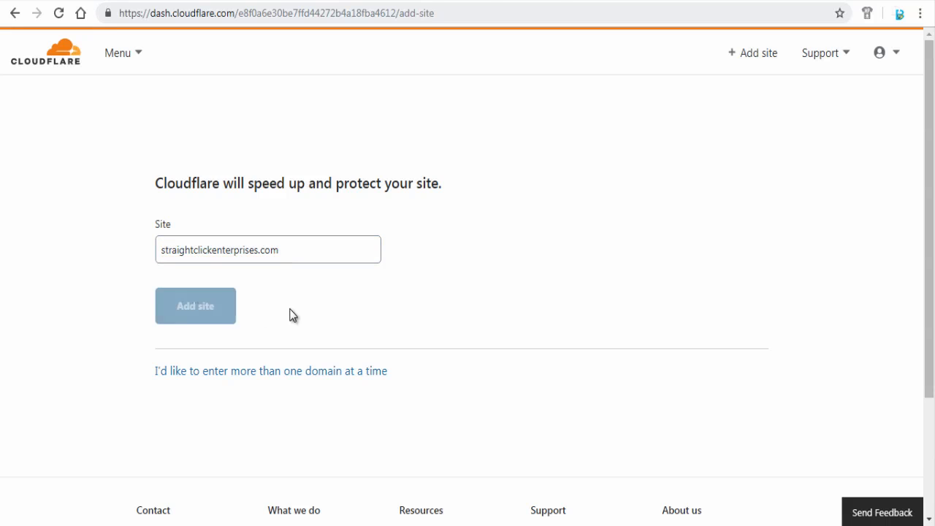
{"action": "left_click", "coordinate": [195, 306]}
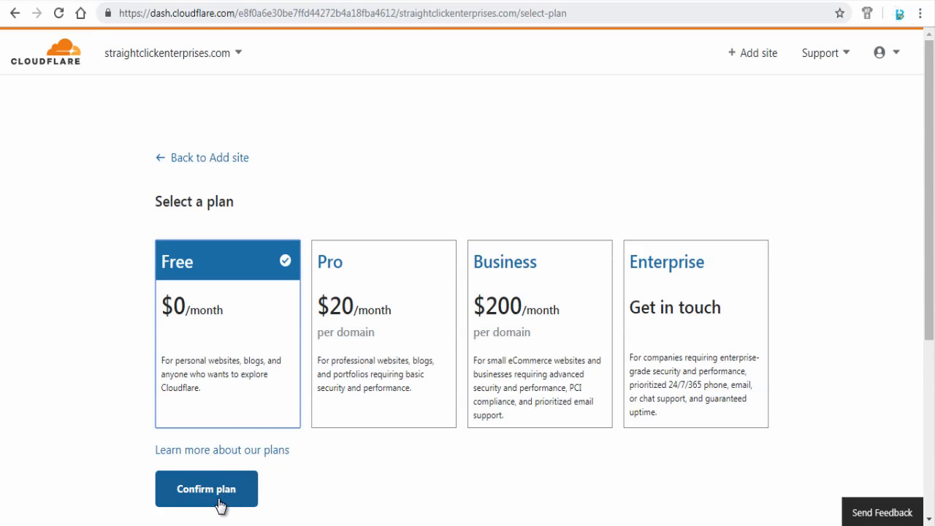
Confirm the Free plan and review the scanned records: one A, two CNAME, two NS.
{"action": "left_click", "coordinate": [206, 488]}
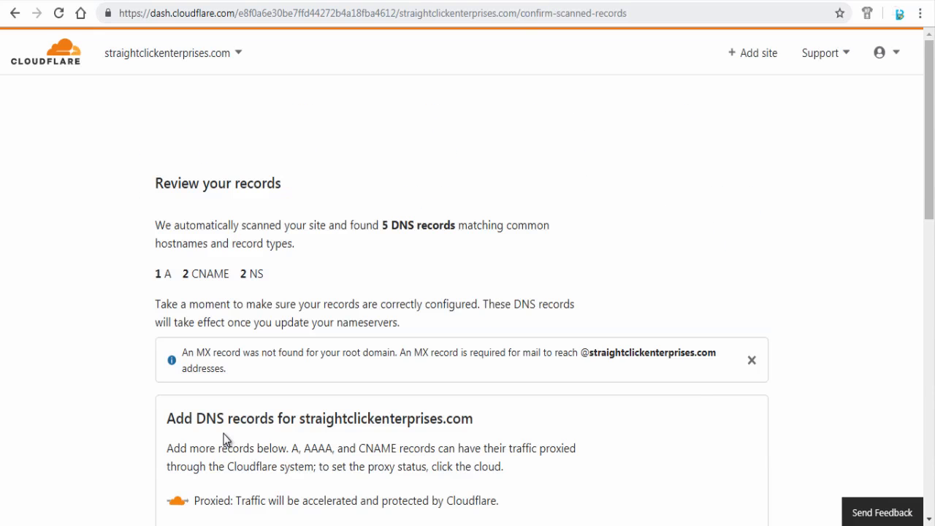
{"action": "scroll", "scroll_direction": "down", "scroll_amount": 3}
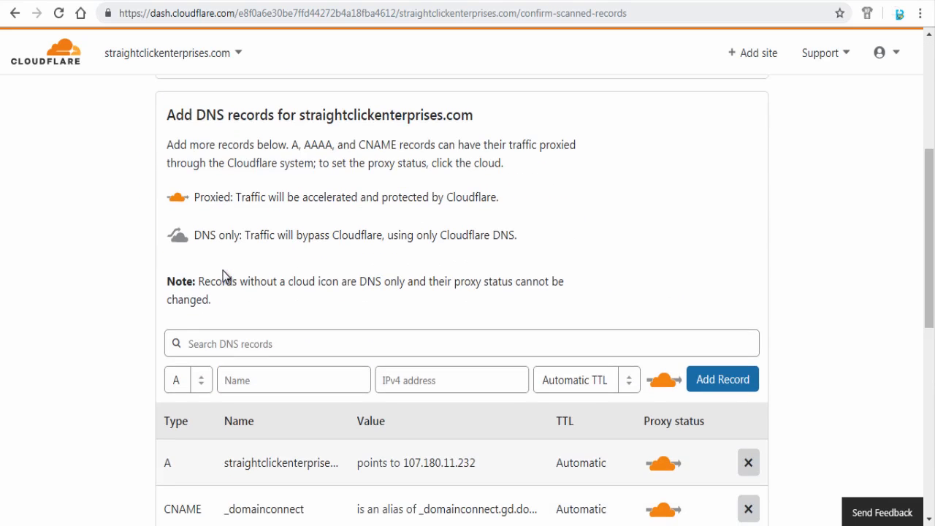
{"action": "scroll", "scroll_direction": "down", "scroll_amount": 3}
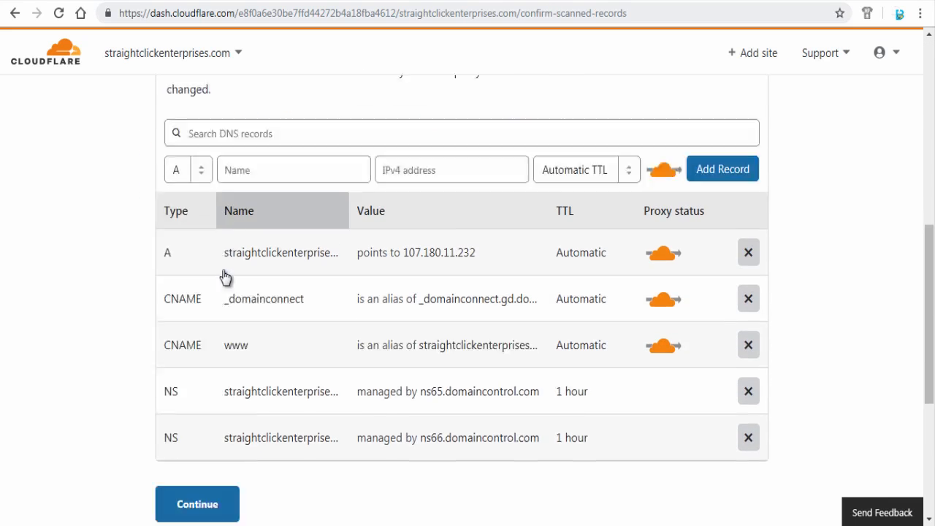
{"action": "scroll", "scroll_direction": "down", "scroll_amount": 3}
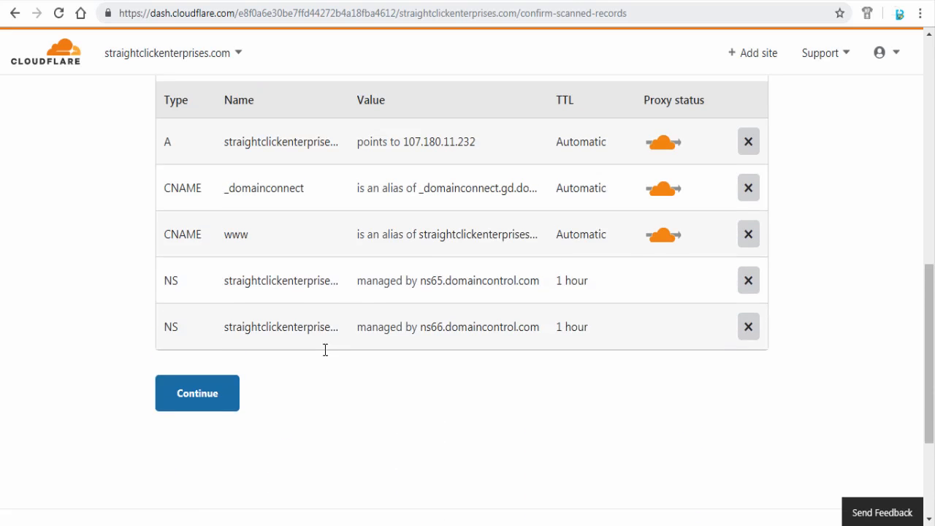
{"action": "scroll", "scroll_direction": "down", "scroll_amount": 3}
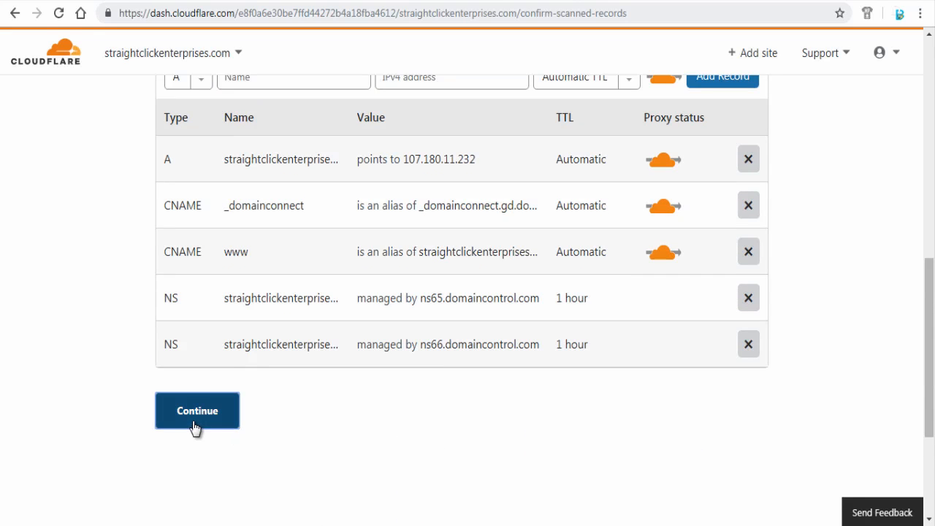
Continue past the DNS records to the instructions replacing ns65/ns66.domaincontrol.com with brett and june.ns.cloudflare.com.
{"action": "left_click", "coordinate": [196, 410]}
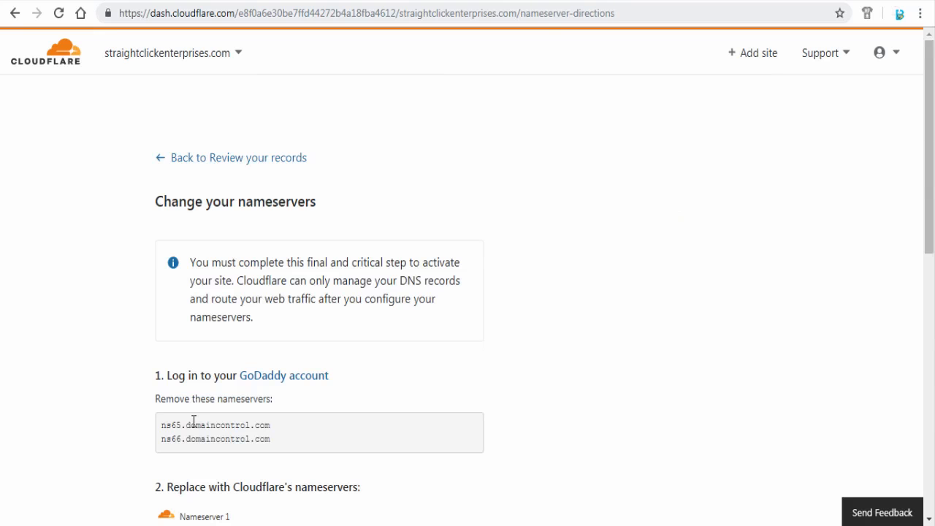
{"action": "scroll", "scroll_direction": "down", "scroll_amount": 3}
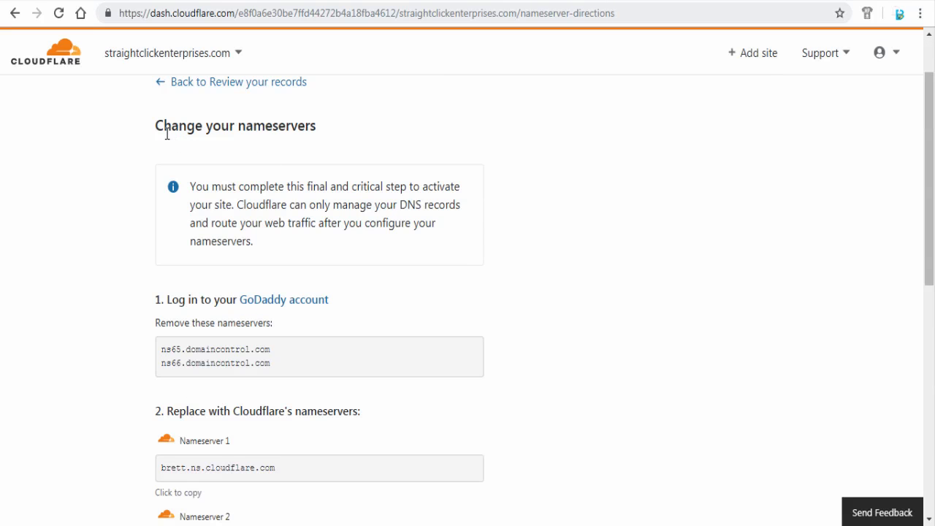
{"action": "scroll", "scroll_direction": "down", "scroll_amount": 3}
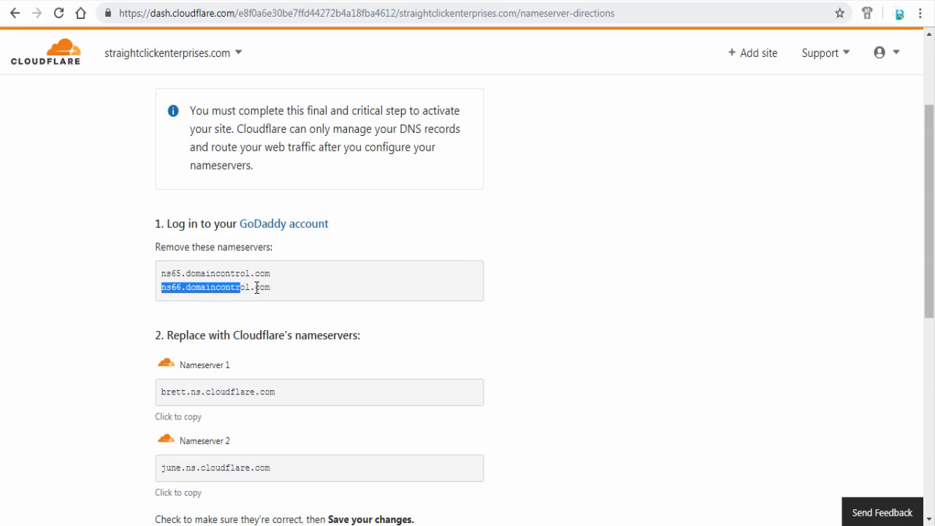
{"action": "left_click", "coordinate": [270, 354]}
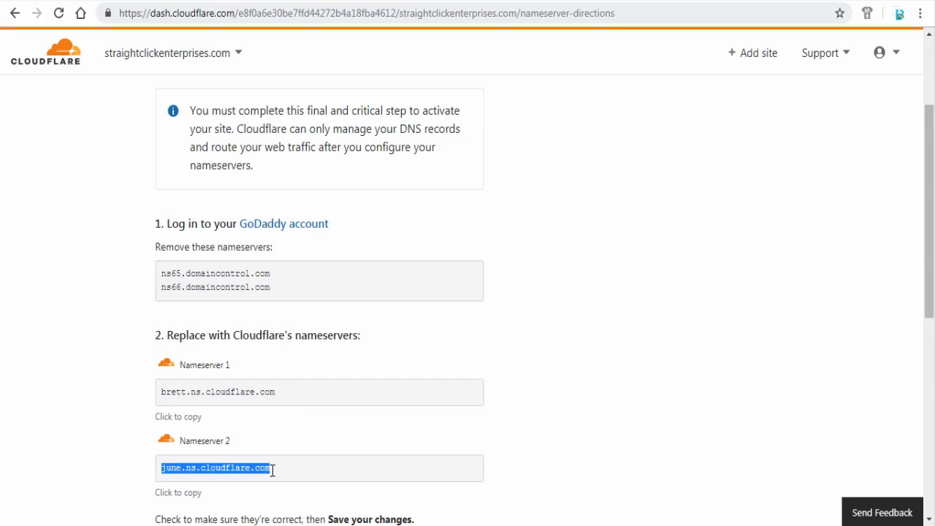
{"action": "scroll", "scroll_direction": "down", "scroll_amount": 3}
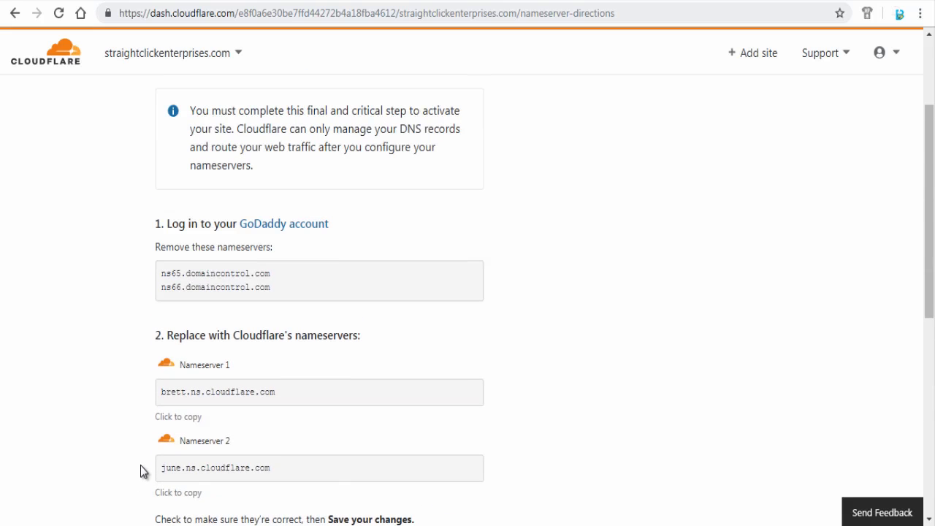
{"action": "mouse_move", "coordinate": [88, 384]}
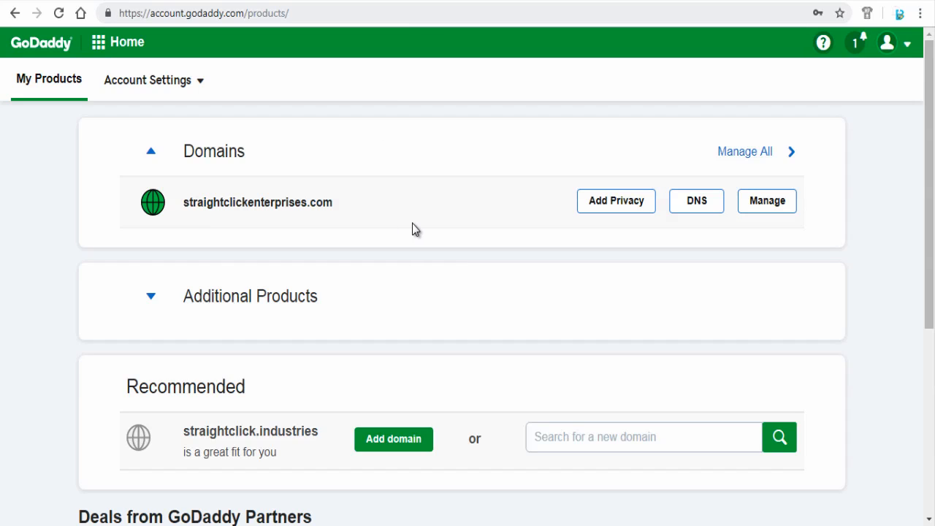
{"action": "mouse_move", "coordinate": [721, 231]}
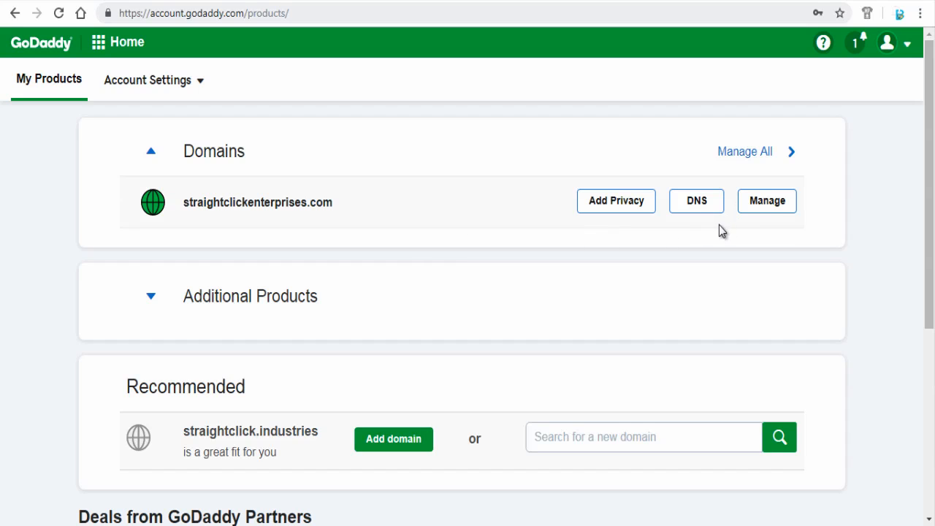
{"action": "mouse_move", "coordinate": [767, 201]}
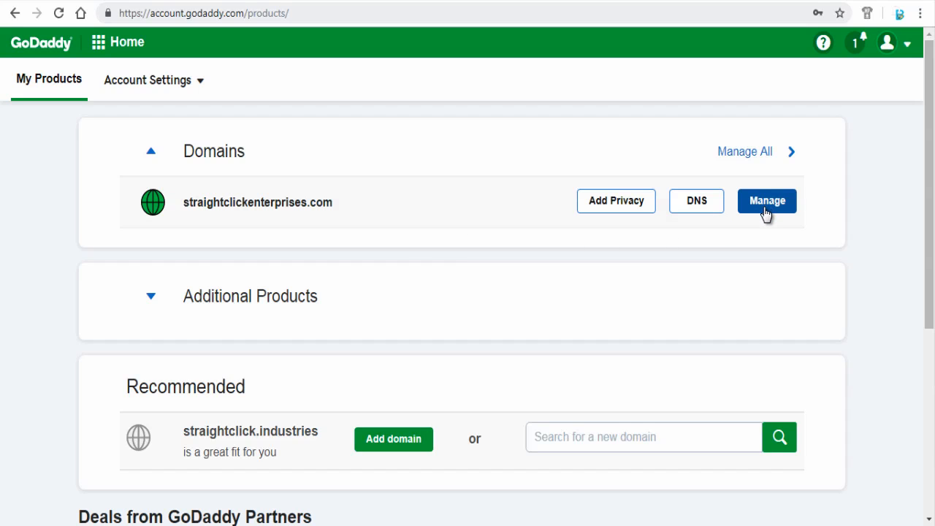
Manage straightclickenterprises.com from My Products and reach its domain management links.
{"action": "left_click", "coordinate": [767, 201]}
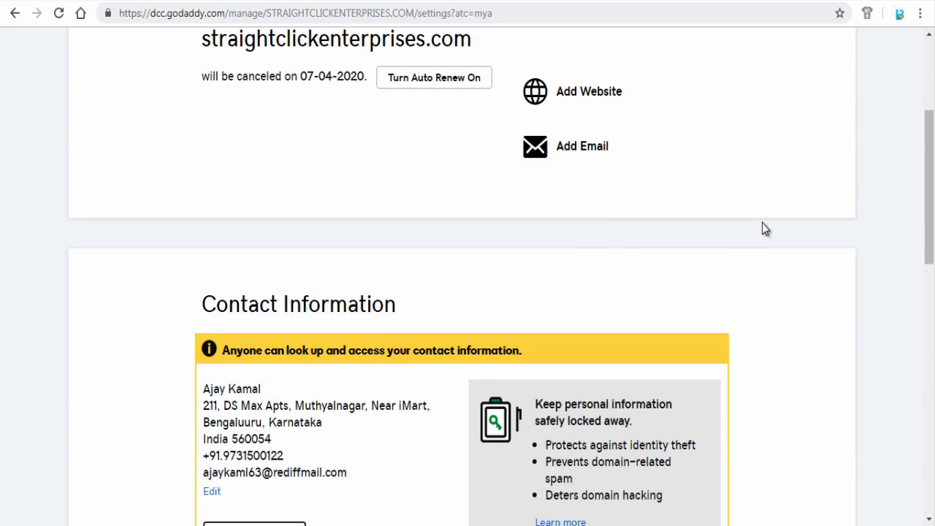
{"action": "scroll", "scroll_direction": "down", "scroll_amount": 3}
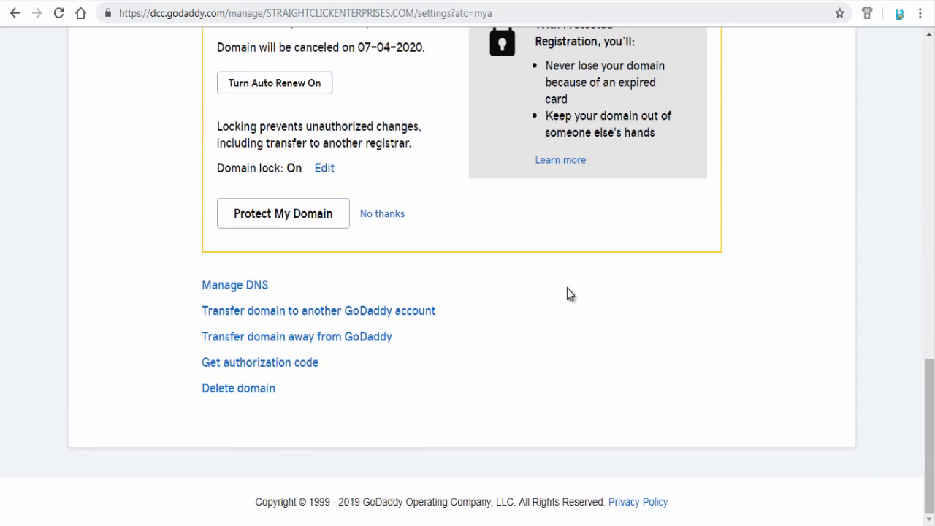
{"action": "mouse_move", "coordinate": [235, 284]}
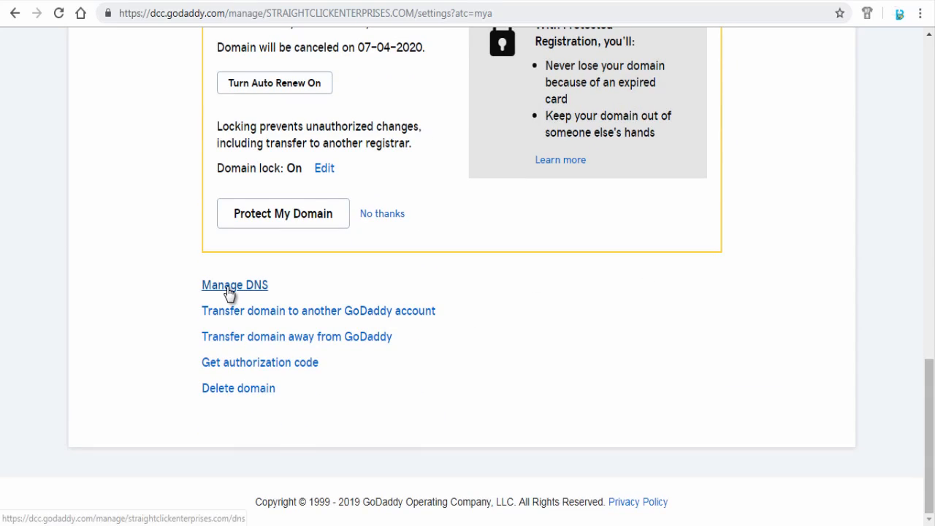
Enter DNS Management and reach the Nameservers section showing default ns65/ns66.
{"action": "left_click", "coordinate": [234, 284]}
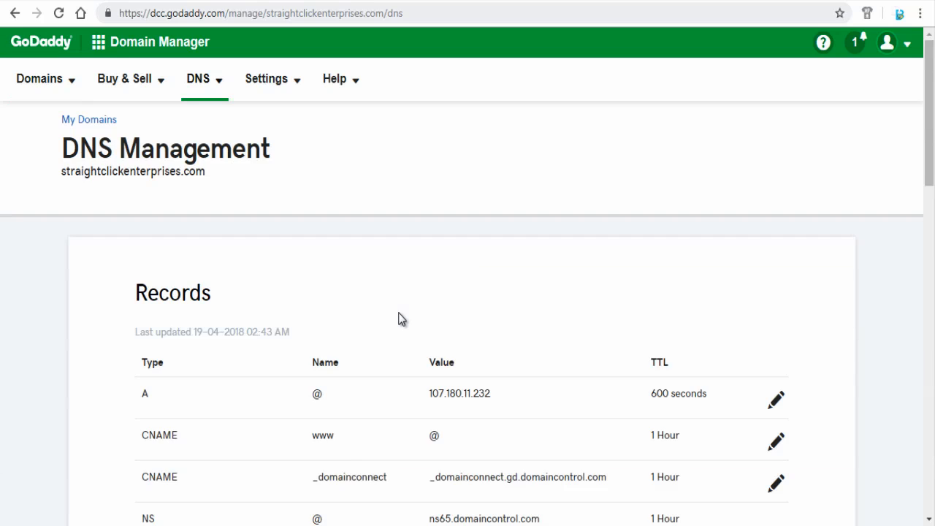
{"action": "scroll", "scroll_direction": "down", "scroll_amount": 3}
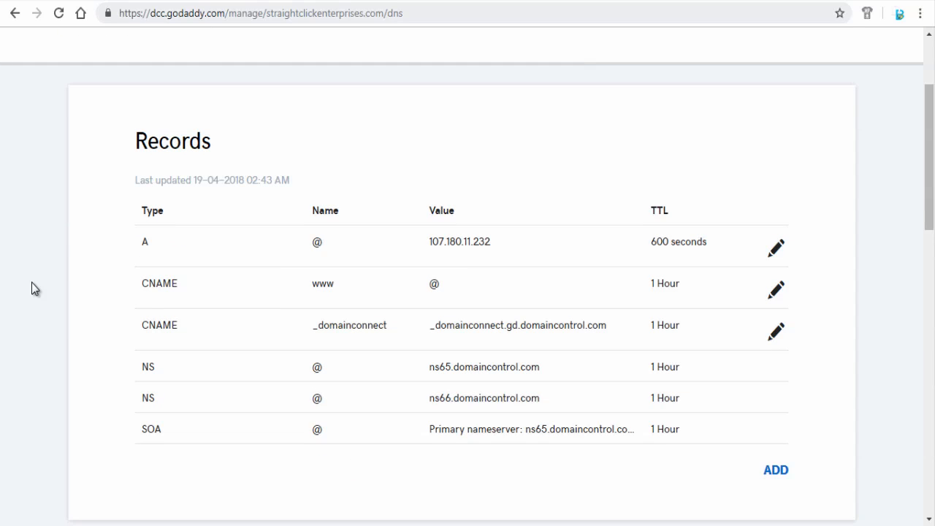
{"action": "scroll", "scroll_direction": "down", "scroll_amount": 3}
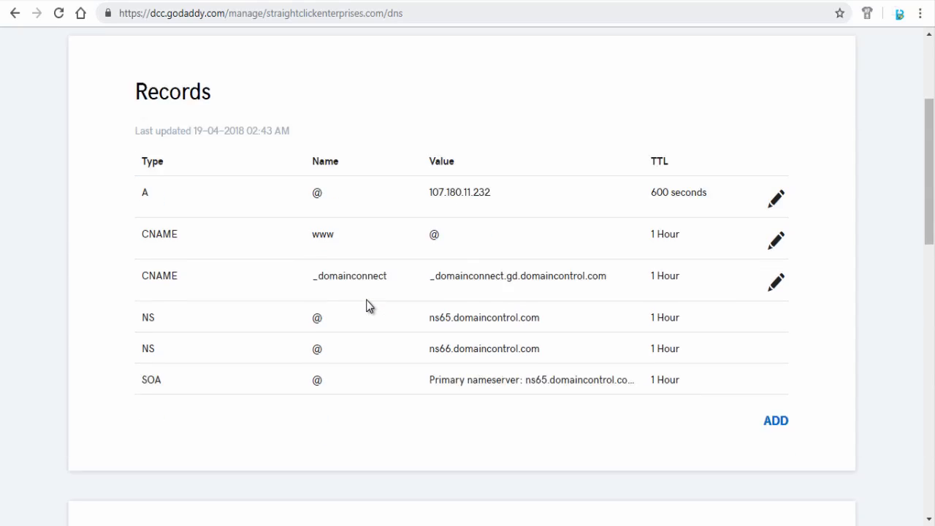
{"action": "scroll", "scroll_direction": "down", "scroll_amount": 3}
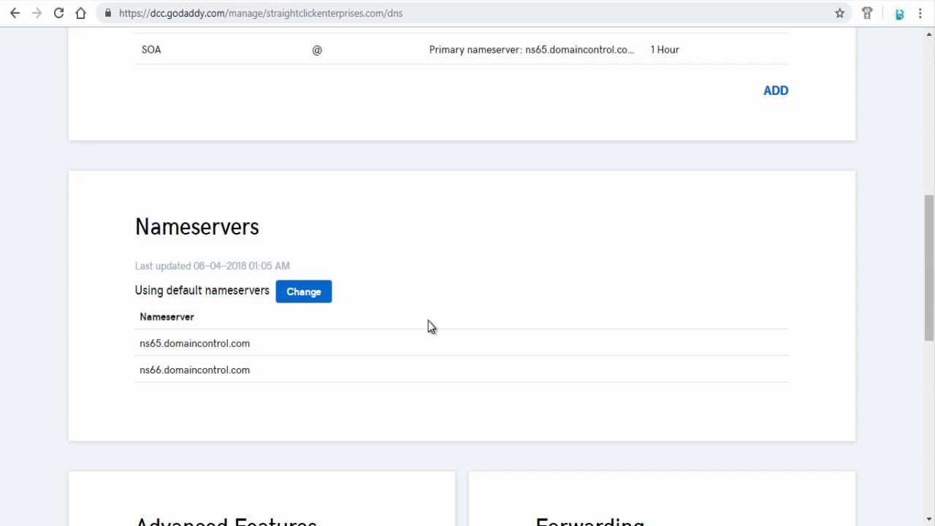
{"action": "mouse_move", "coordinate": [251, 298]}
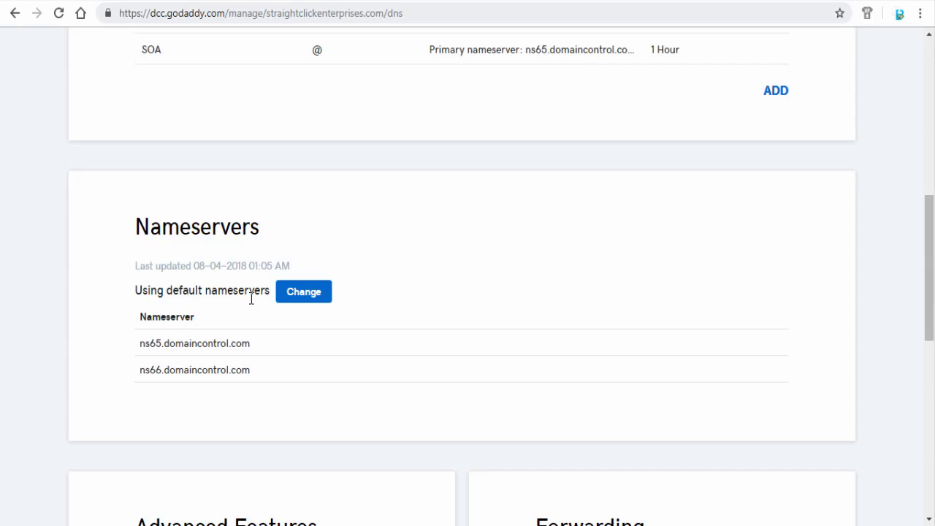
Save custom nameservers brett.ns.cloudflare.com and june.ns.cloudflare.com in place of the defaults.
{"action": "left_click", "coordinate": [303, 290]}
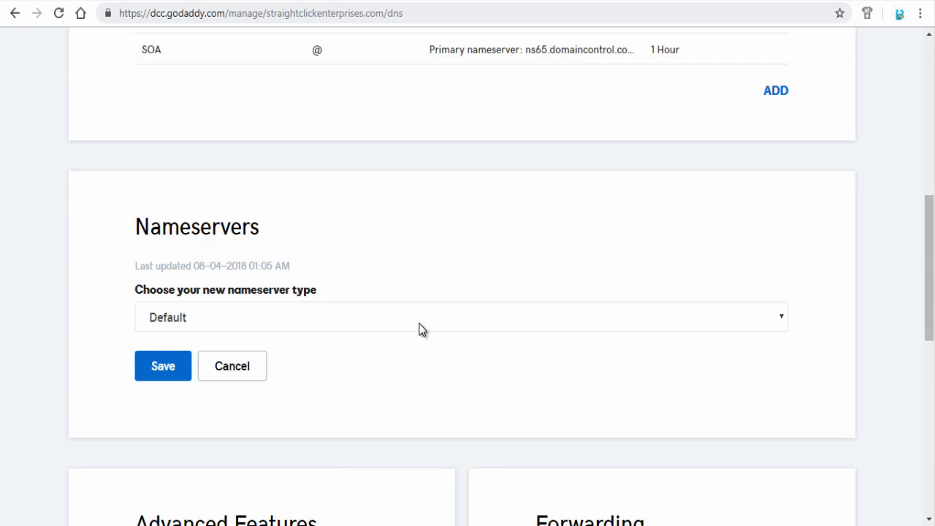
{"action": "left_click", "coordinate": [462, 317]}
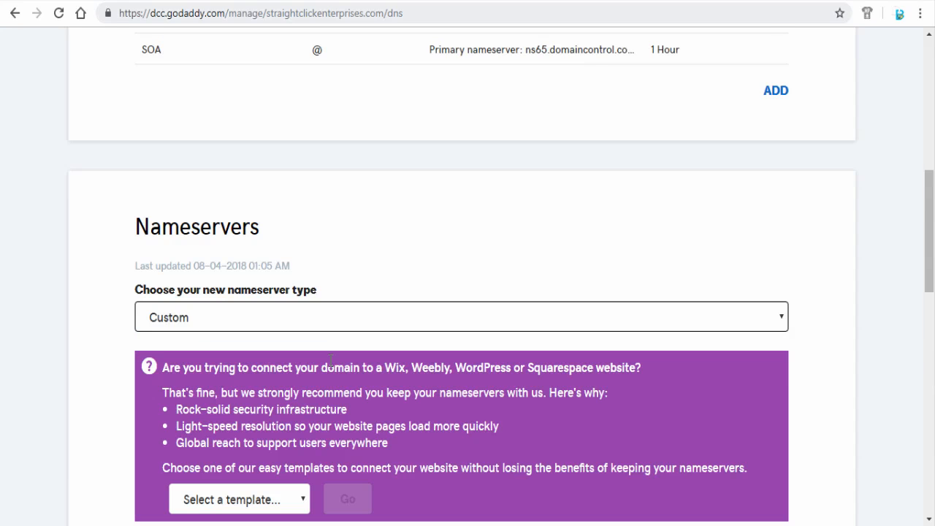
{"action": "scroll", "scroll_direction": "down", "scroll_amount": 3}
{"action": "type", "text": "brett.ns.cloudflare.com"}
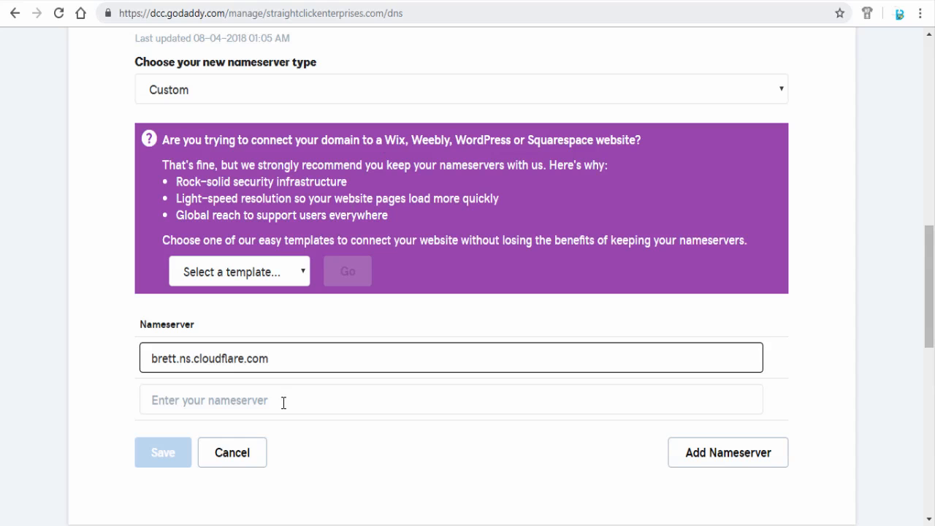
{"action": "type", "text": "june.ns.cloudflare.com"}
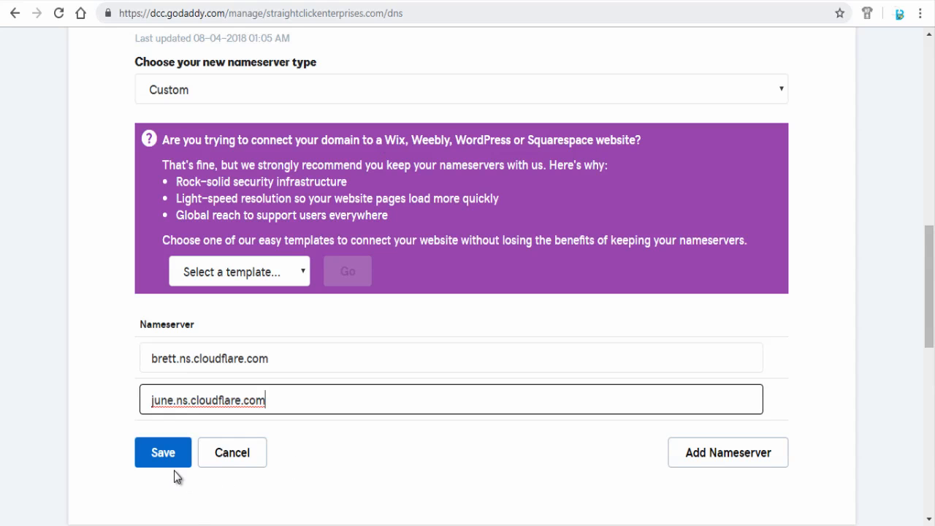
{"action": "left_click", "coordinate": [162, 452]}
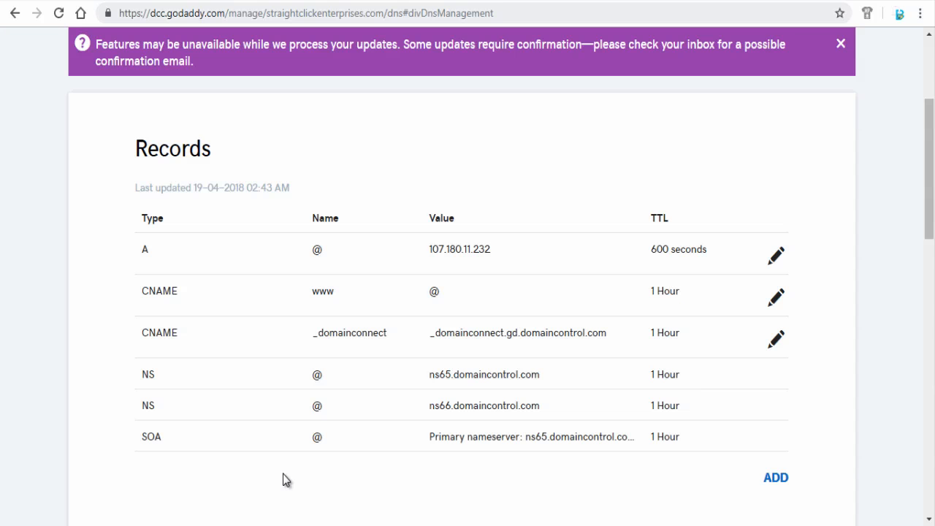
Report 'Done, check nameservers' and reach the overview pending re-check within 24 hours.
{"action": "scroll", "scroll_direction": "down", "scroll_amount": 3}
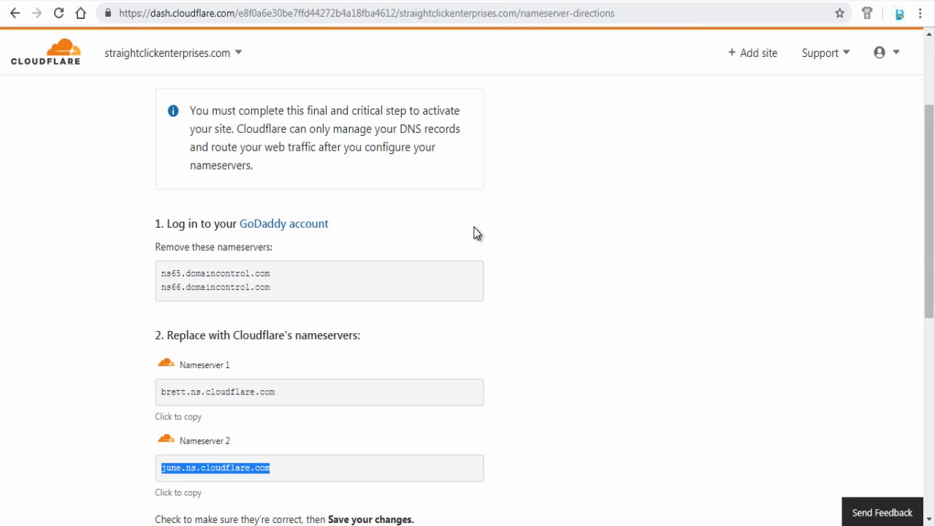
{"action": "scroll", "scroll_direction": "down", "scroll_amount": 3}
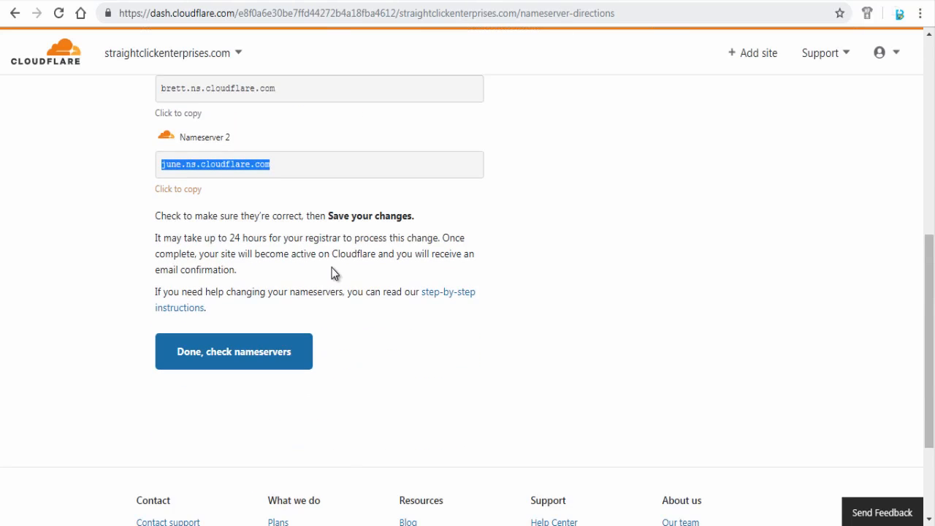
{"action": "left_click", "coordinate": [233, 352]}
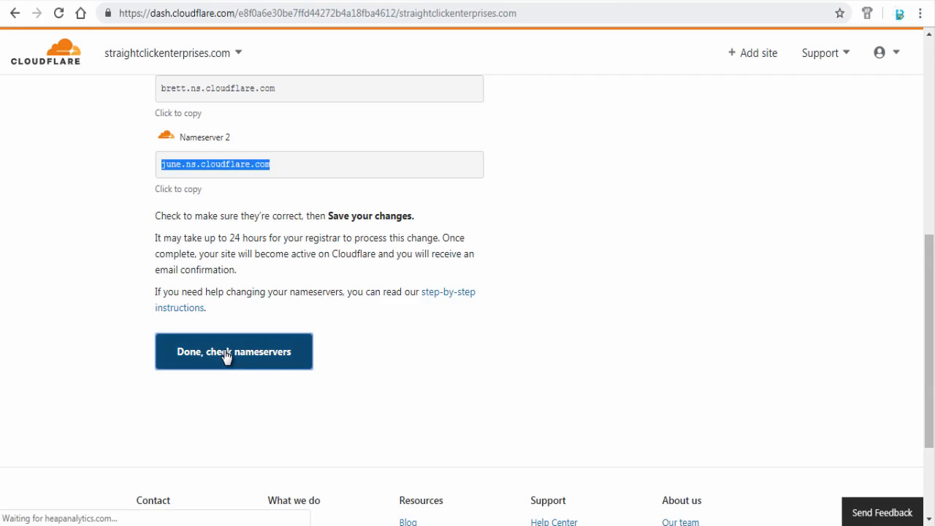
{"action": "left_click", "coordinate": [233, 351]}
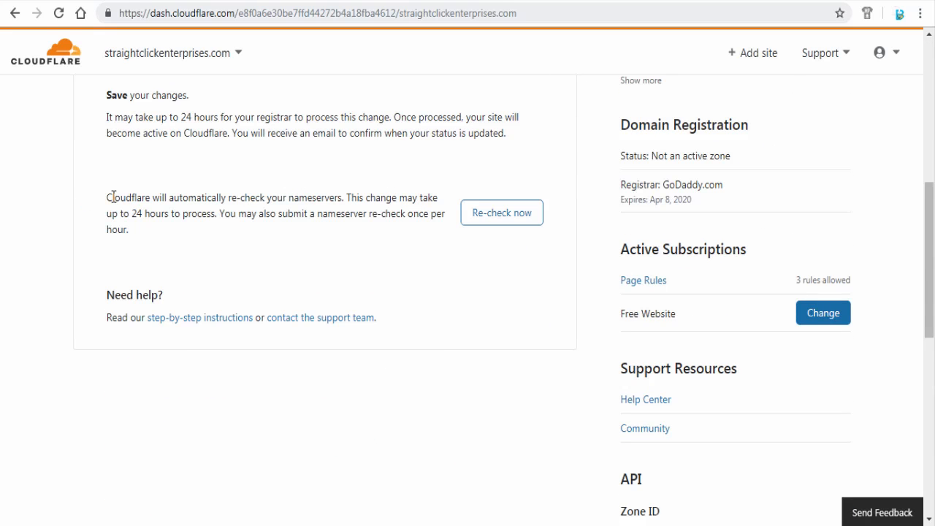
{"action": "mouse_move", "coordinate": [399, 207]}
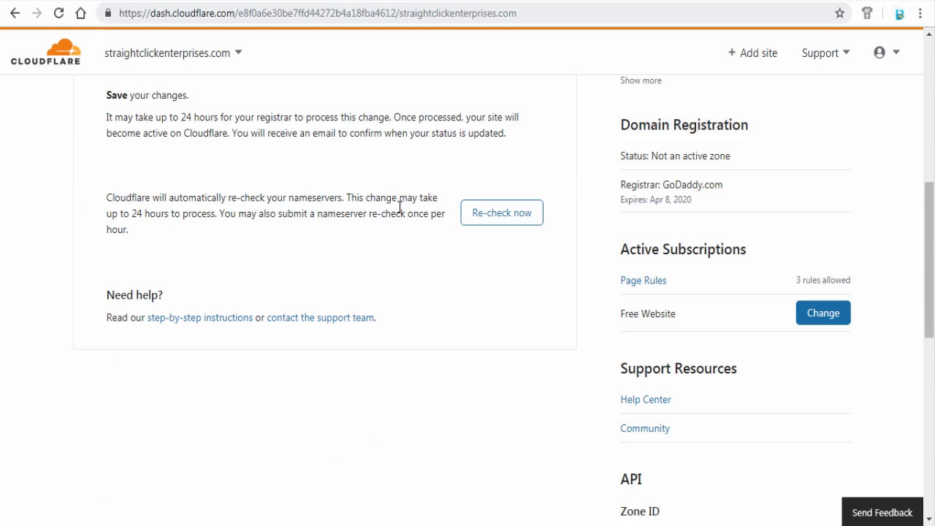
{"action": "mouse_move", "coordinate": [242, 219]}
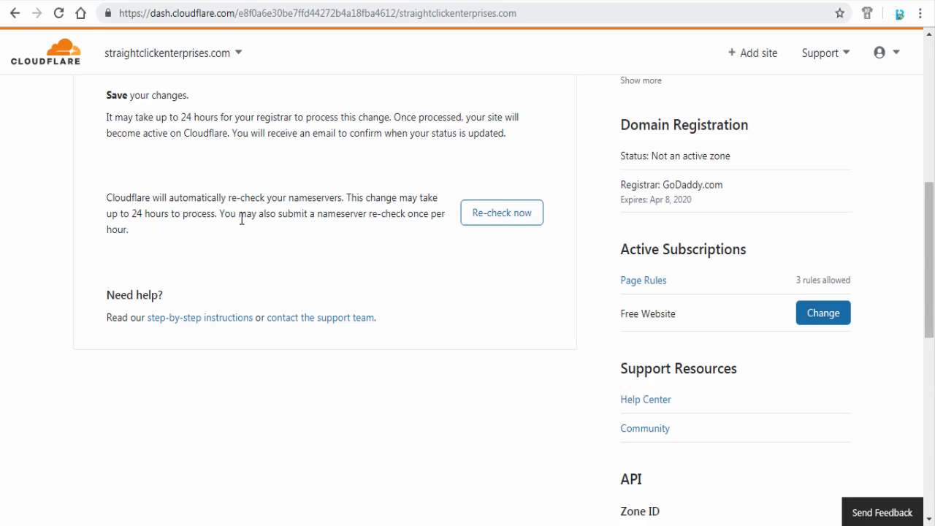
In the Crypto settings, switch the SSL mode from Full to Flexible.
{"action": "left_click", "coordinate": [219, 106]}
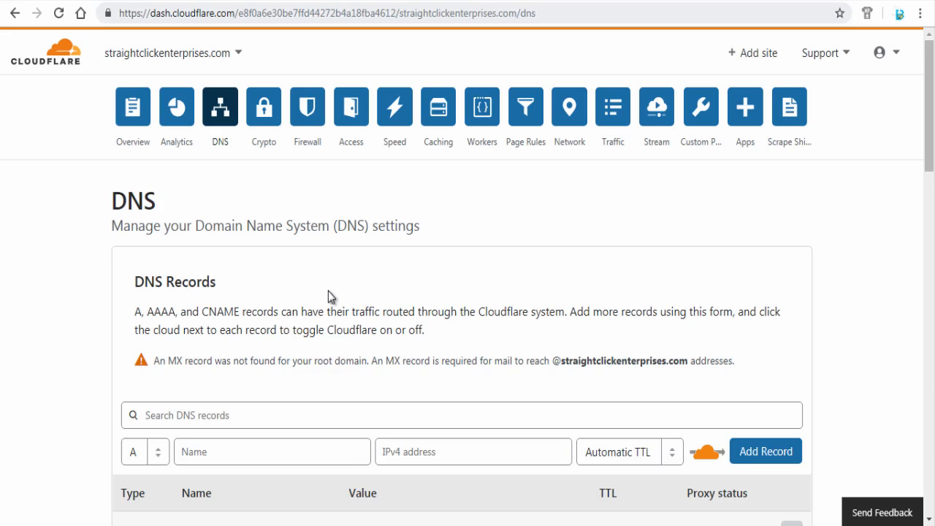
{"action": "left_click", "coordinate": [263, 106]}
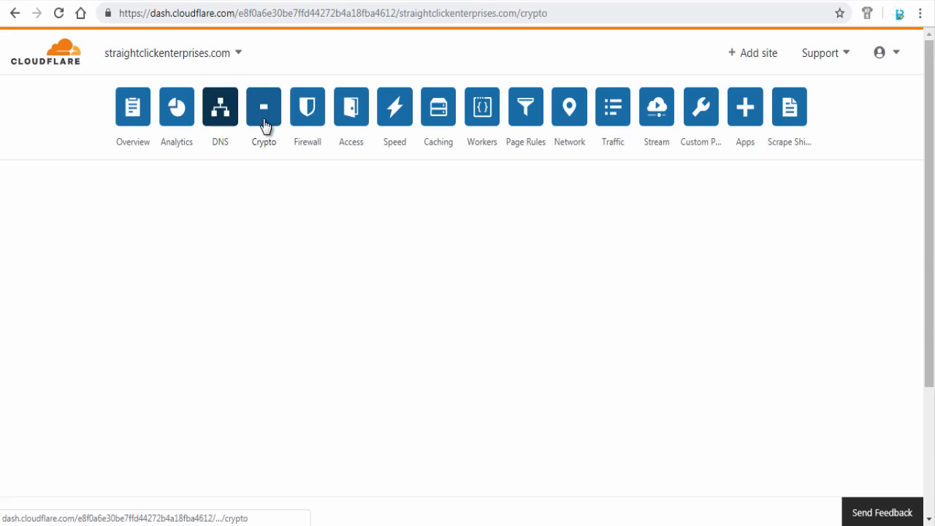
{"action": "left_click", "coordinate": [263, 107]}
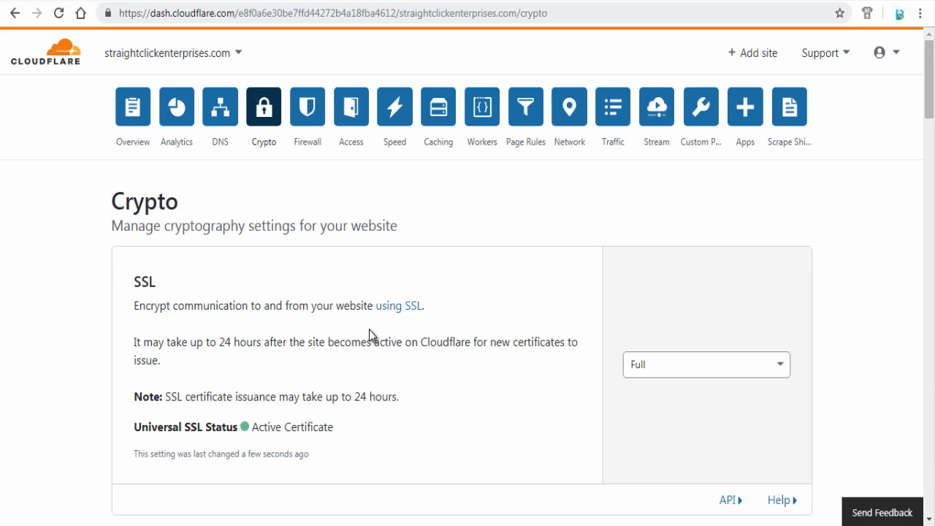
{"action": "mouse_move", "coordinate": [696, 395]}
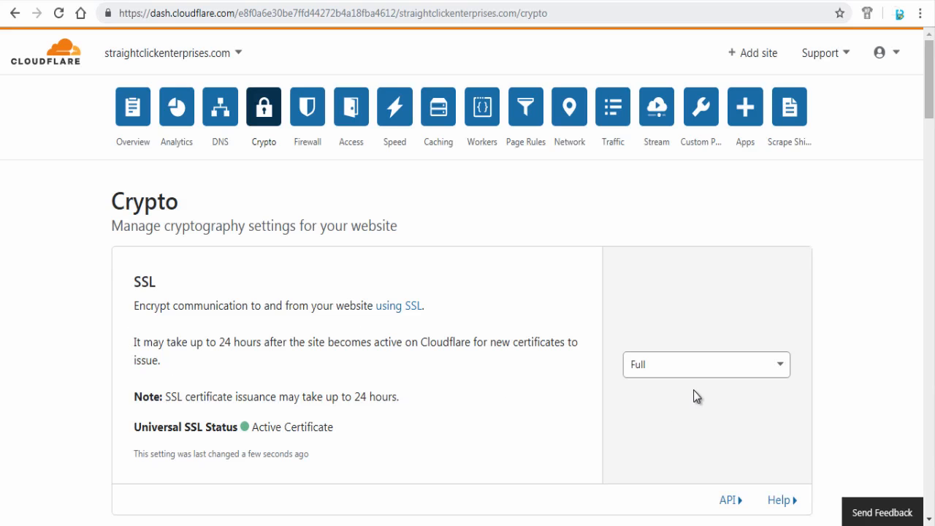
{"action": "left_click", "coordinate": [705, 363]}
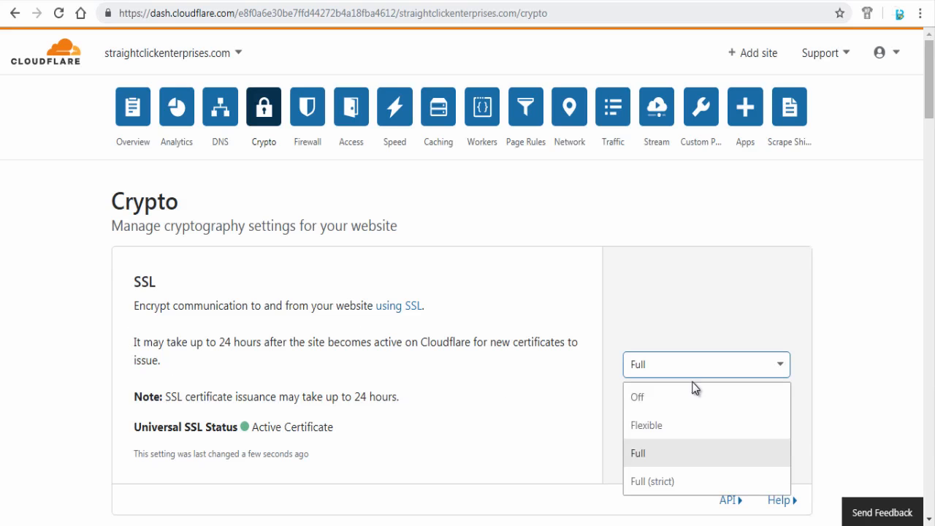
{"action": "left_click", "coordinate": [646, 425]}
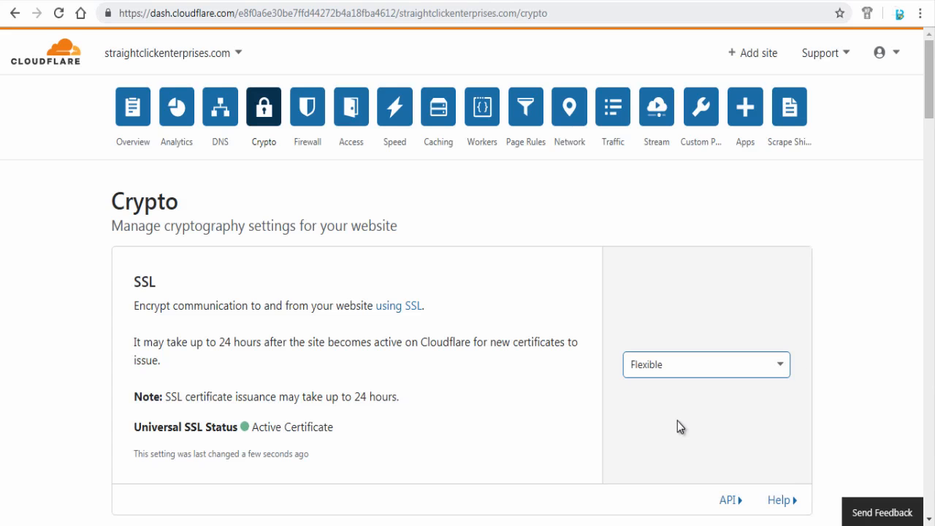
{"action": "mouse_move", "coordinate": [486, 435]}
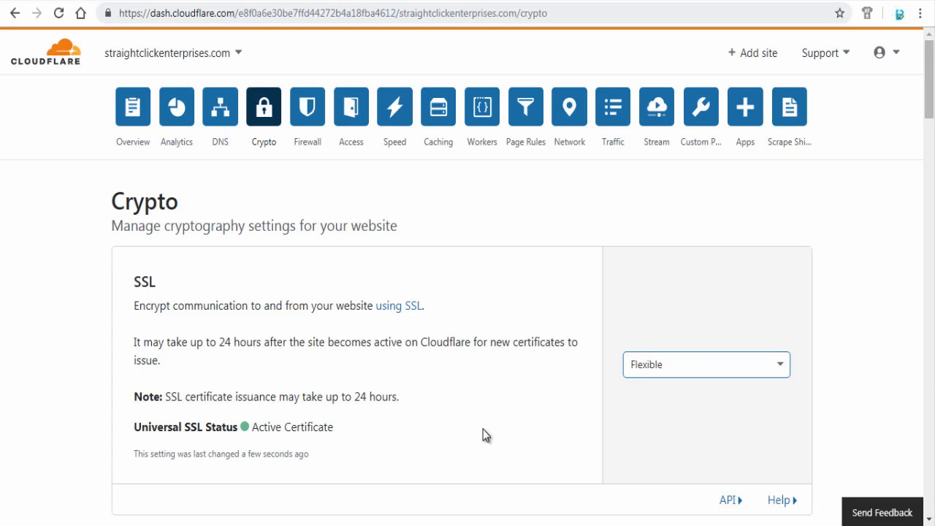
Switch Always Use HTTPS to On so http requests redirect to https.
{"action": "scroll", "scroll_direction": "down", "scroll_amount": 3}
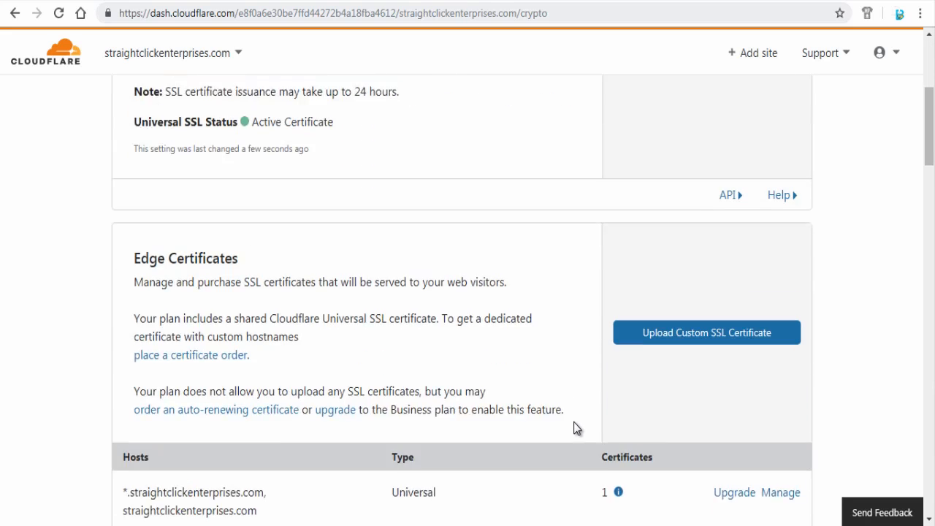
{"action": "scroll", "scroll_direction": "down", "scroll_amount": 3}
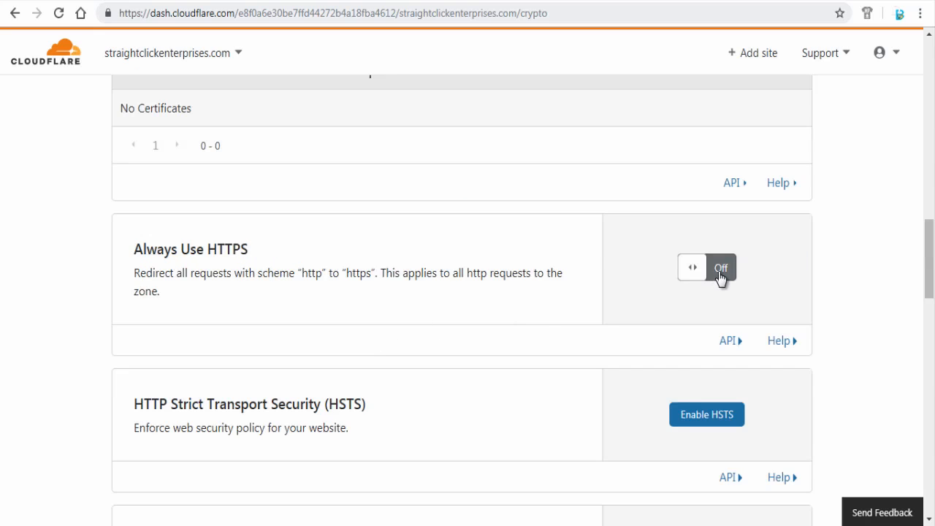
{"action": "left_click", "coordinate": [720, 268]}
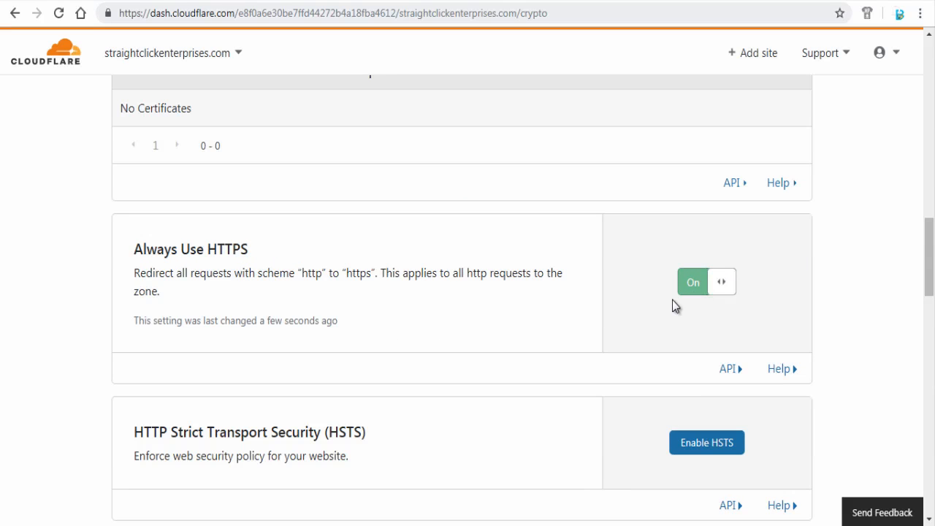
{"action": "scroll", "scroll_direction": "down", "scroll_amount": 3}
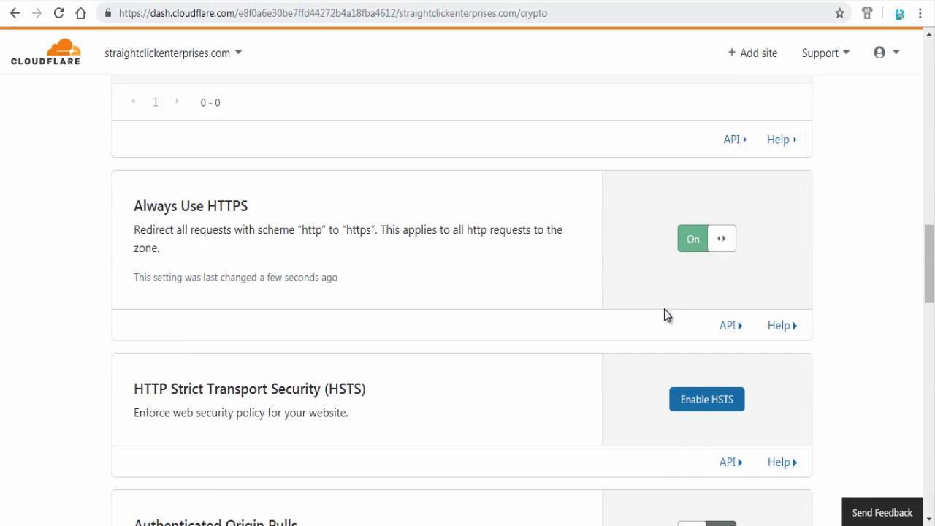
{"action": "scroll", "scroll_direction": "down", "scroll_amount": 3}
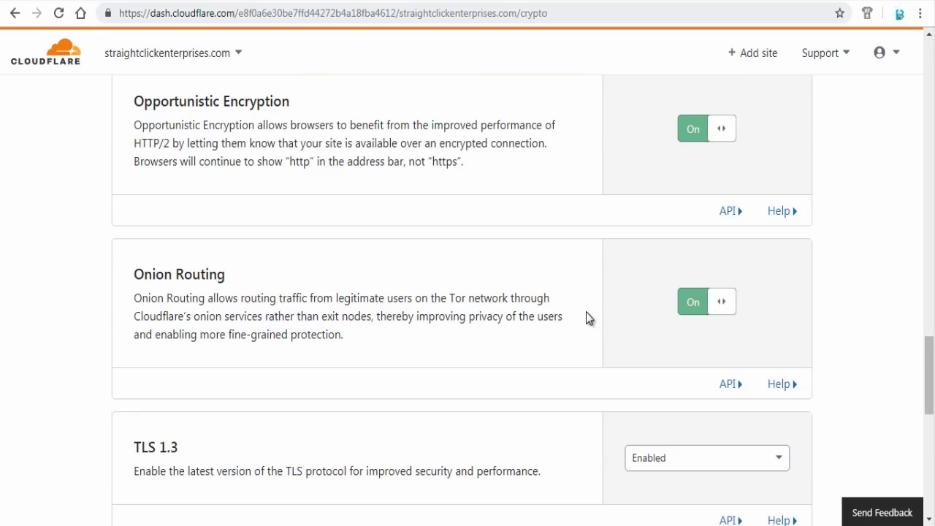
{"action": "scroll", "scroll_direction": "down", "scroll_amount": 3}
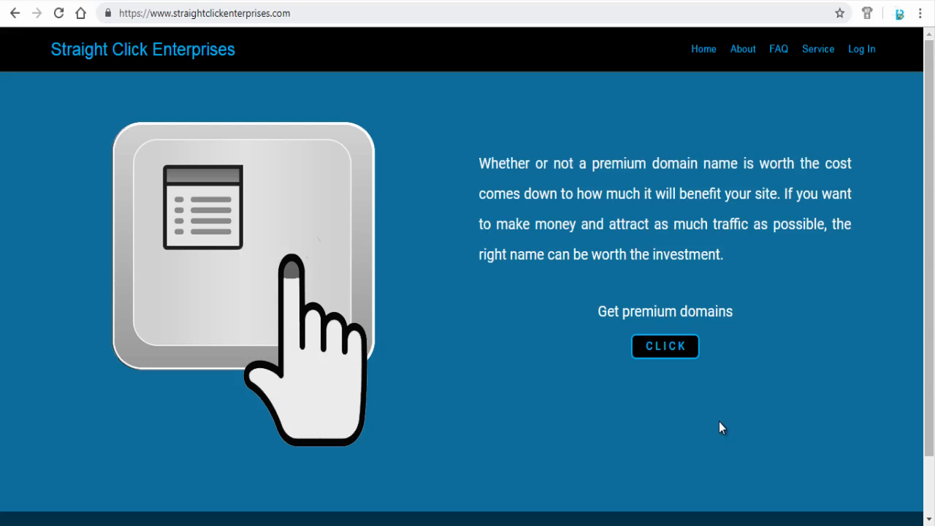
{"action": "mouse_move", "coordinate": [107, 13]}
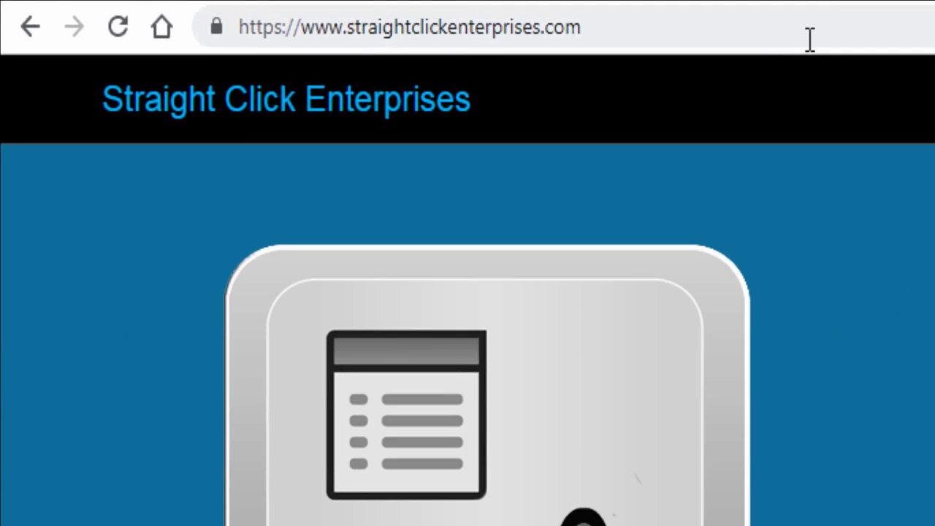
{"action": "mouse_move", "coordinate": [84, 383]}
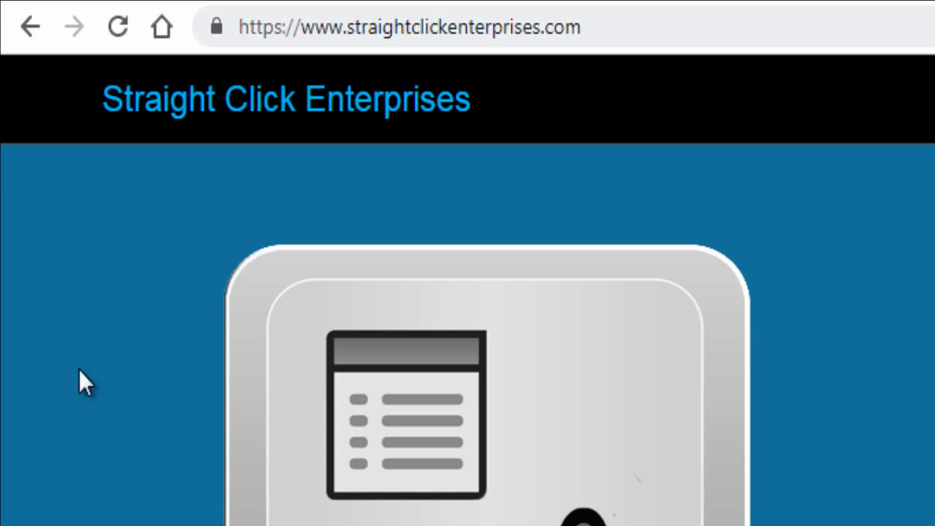